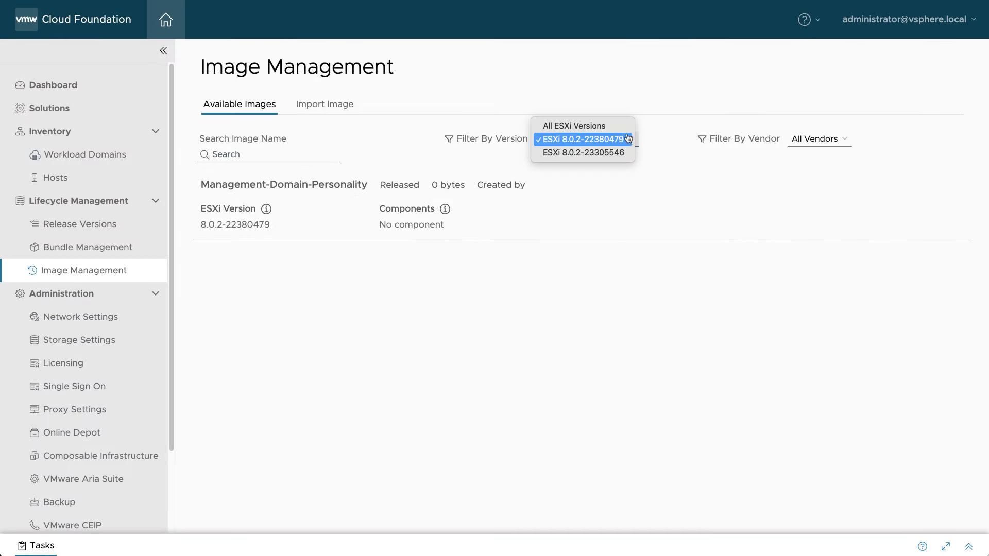
# - Filter Image Management by All ESXi Versions to show both 8.0.2 and 8.0 U2b images
pyautogui.click(573, 126)
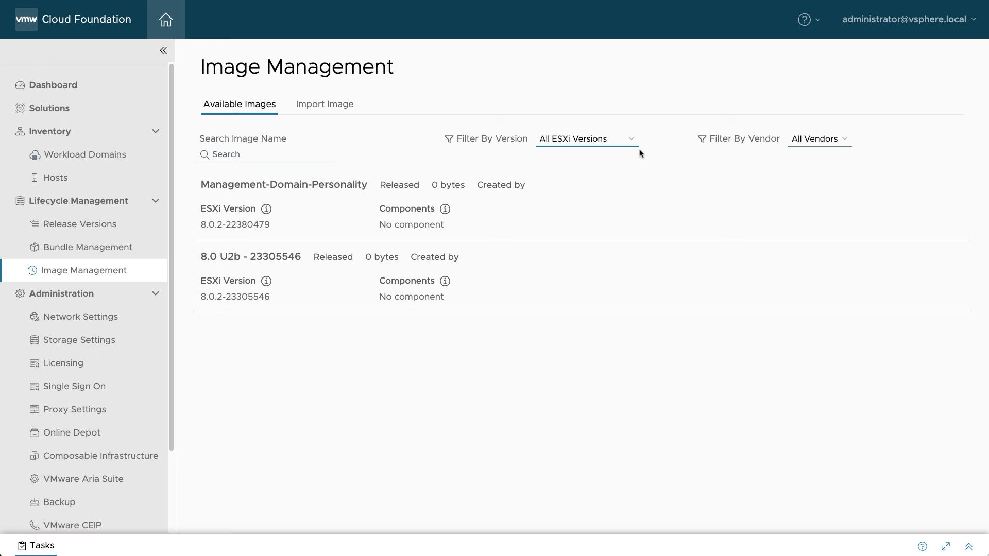
pyautogui.moveTo(629, 354)
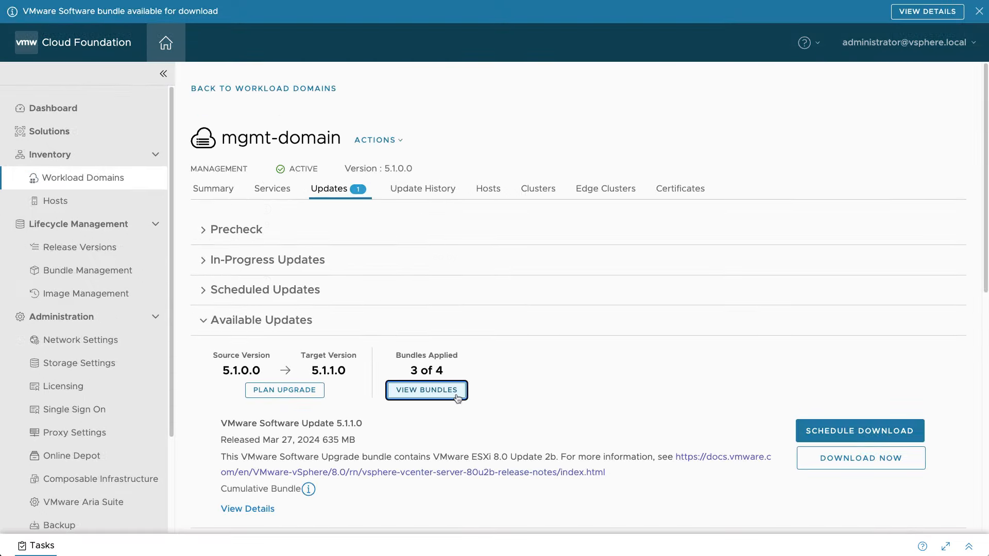
# - Review mgmt-domain's bundles in upgrade order and start downloading the ESXi update bundle now
pyautogui.click(427, 389)
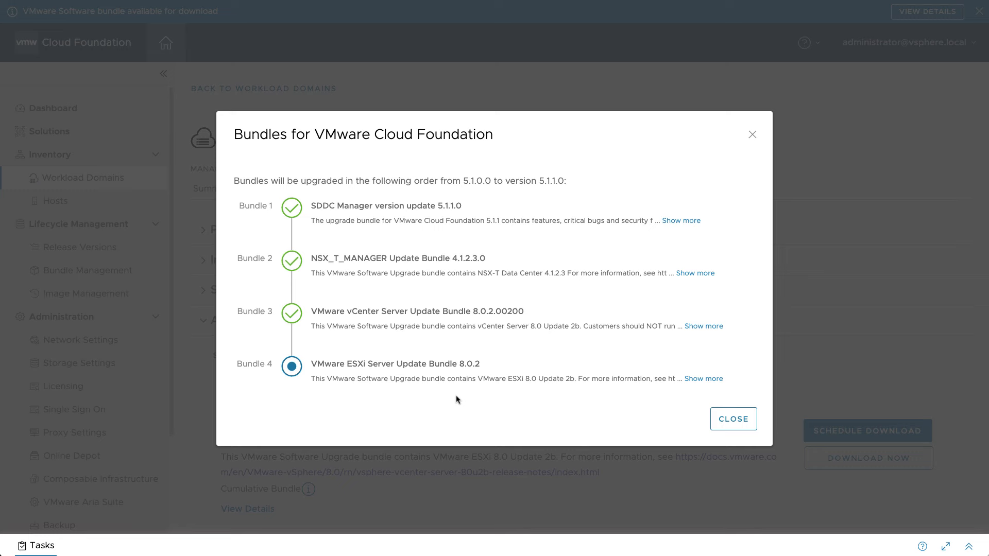
pyautogui.moveTo(671, 426)
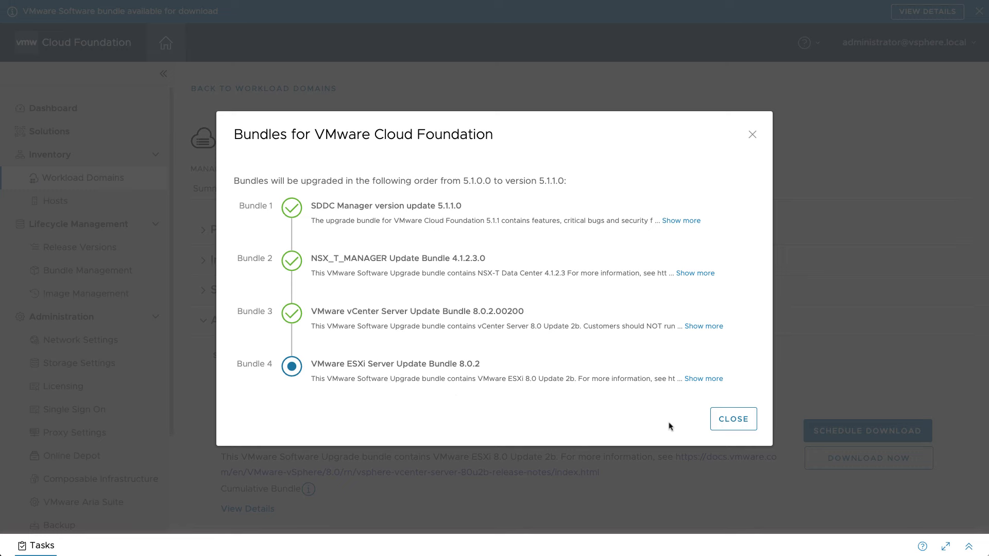
pyautogui.click(732, 419)
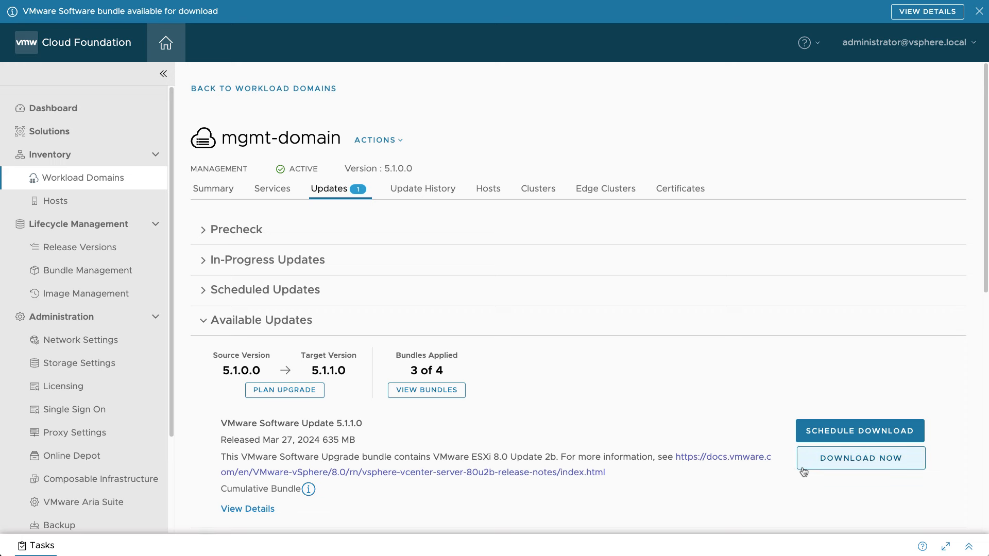
pyautogui.click(859, 457)
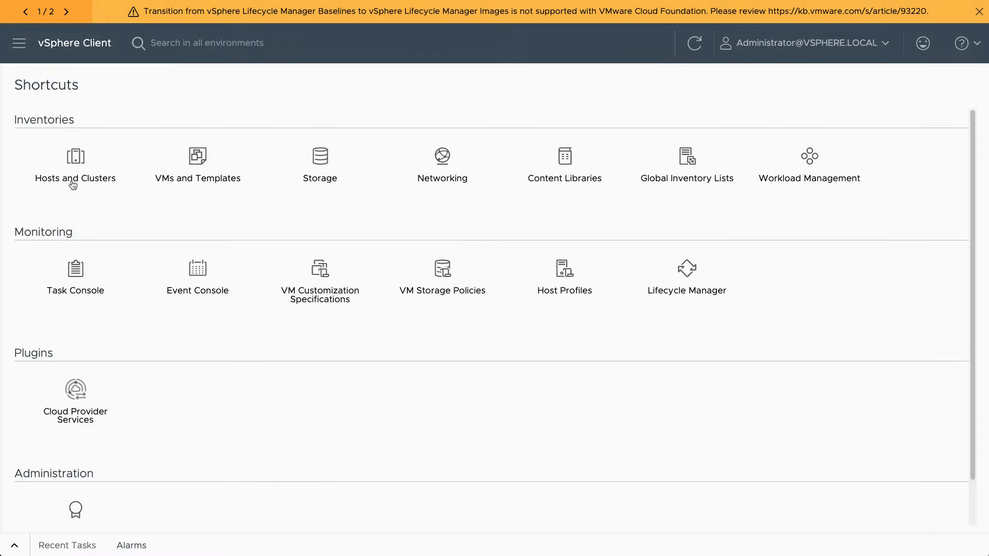
# - Create New Cluster in mgmt-dc keeping the composed ESXi 8.0 U2b - 23305546 image
pyautogui.click(75, 156)
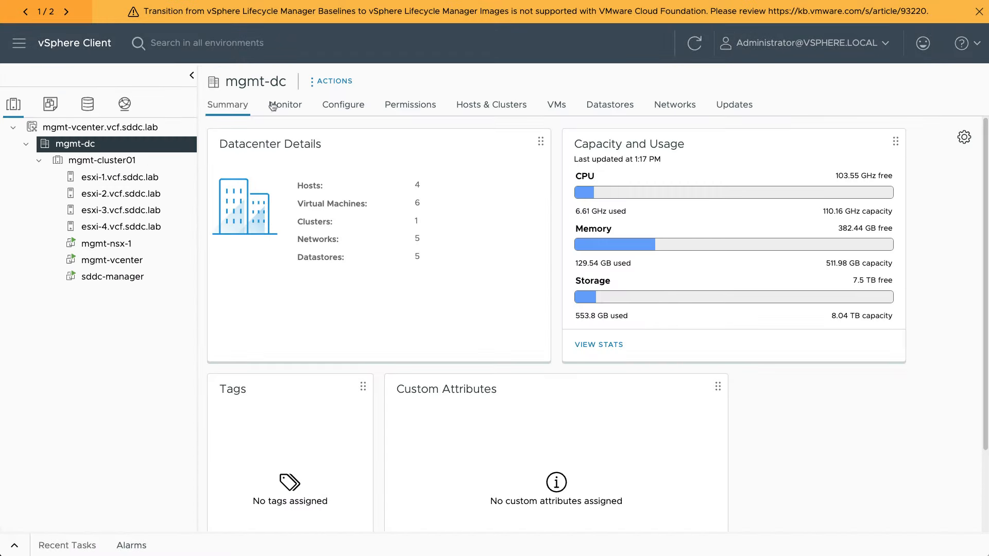
pyautogui.click(331, 81)
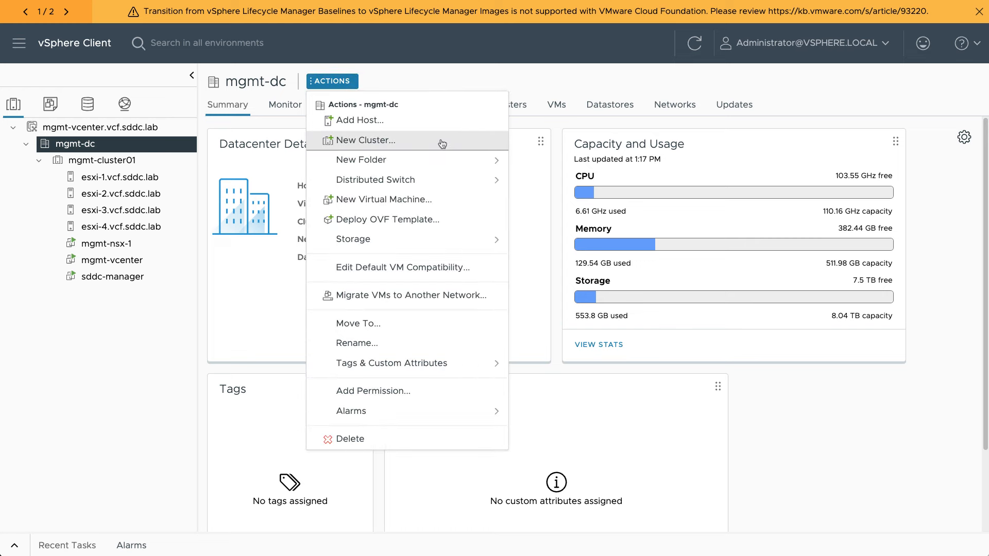
pyautogui.click(366, 140)
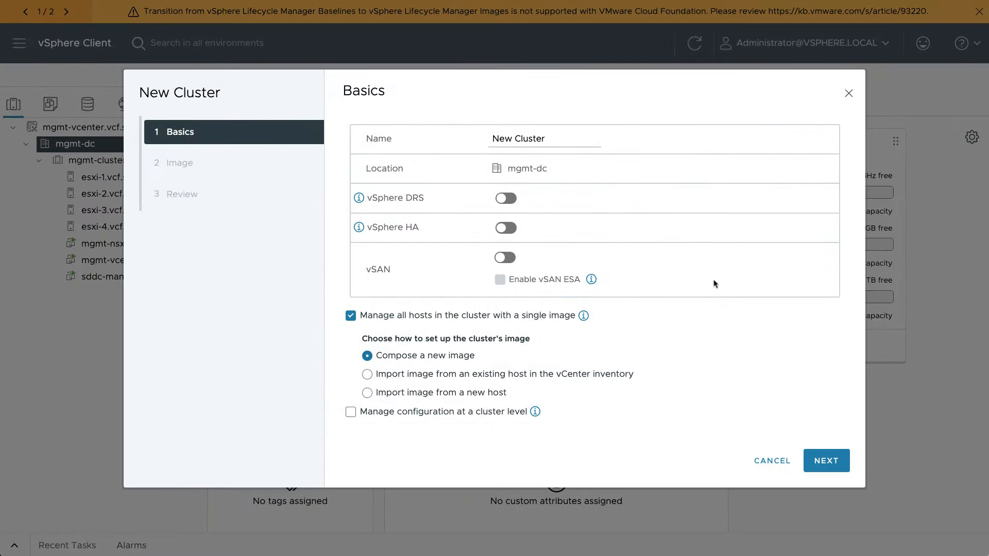
pyautogui.moveTo(810, 387)
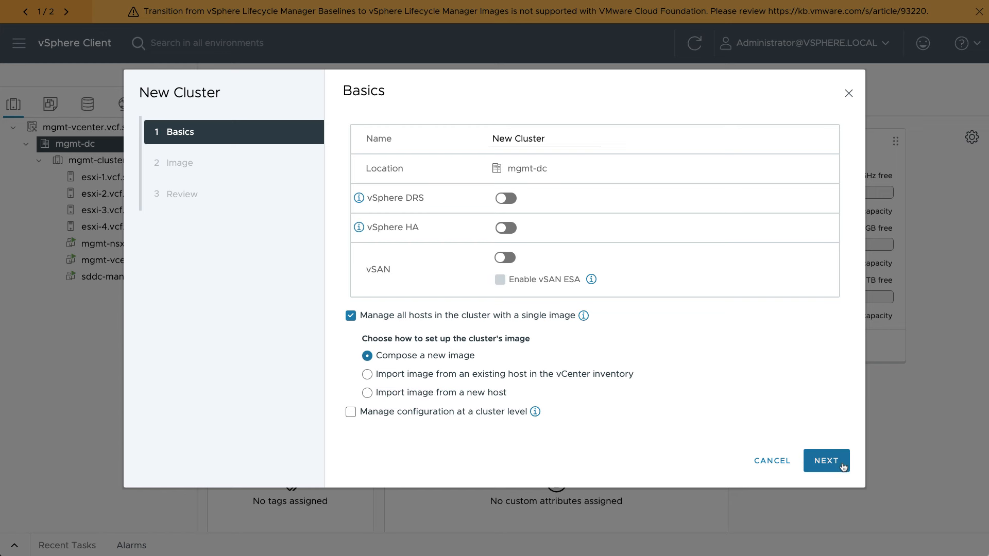
pyautogui.click(827, 461)
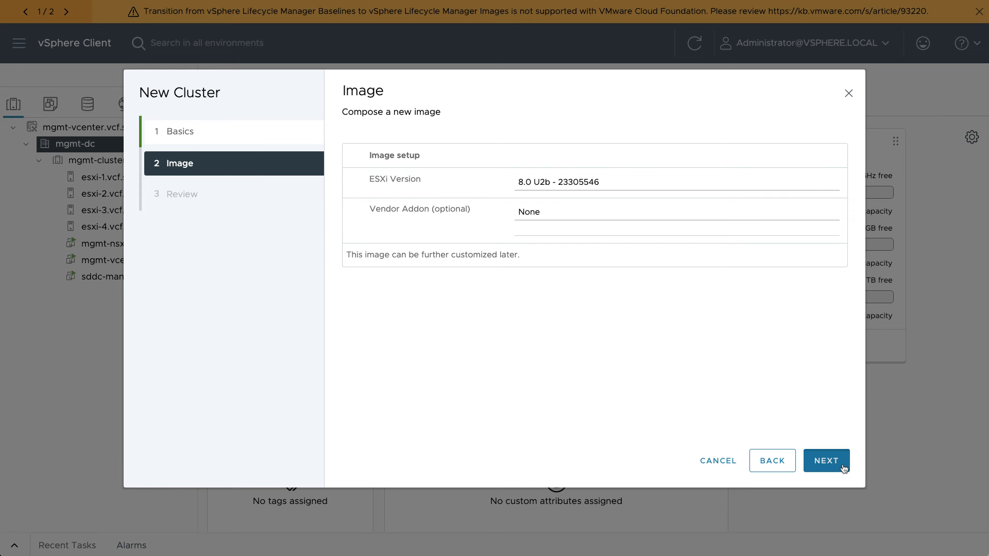
pyautogui.click(825, 461)
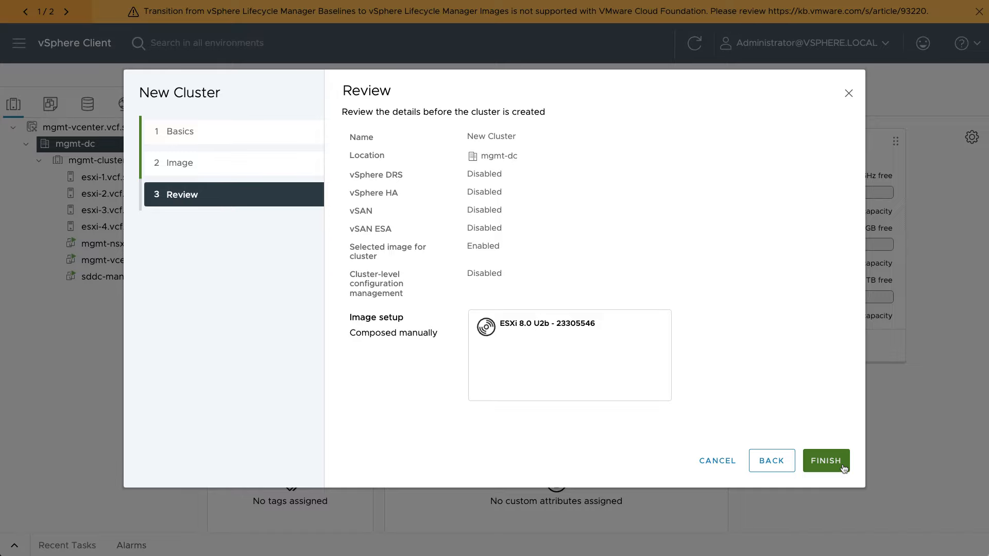
pyautogui.click(826, 460)
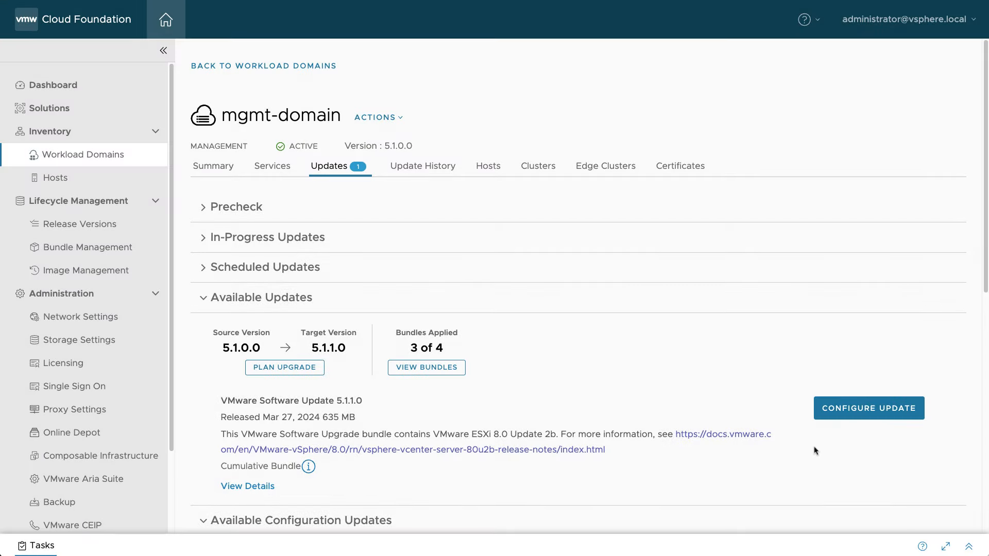
pyautogui.moveTo(83, 270)
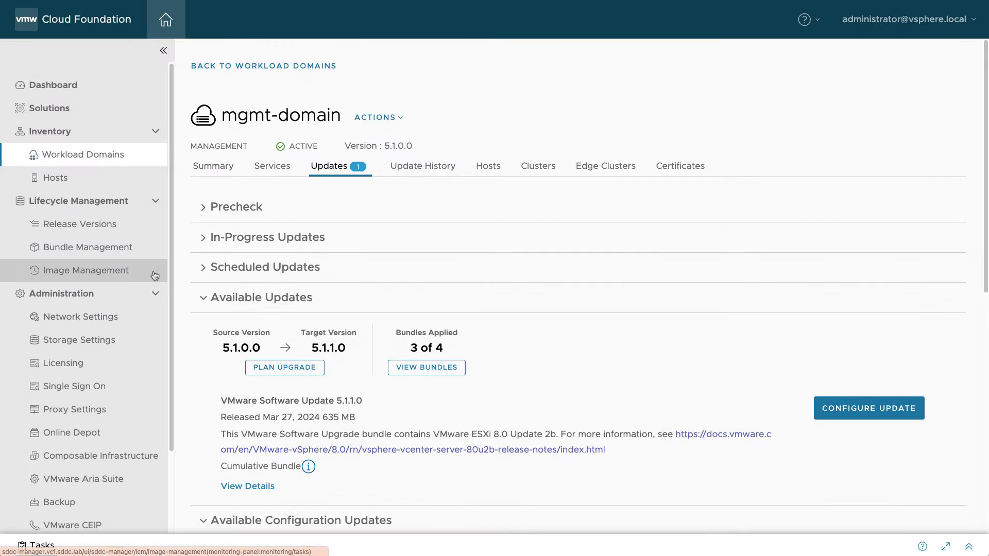
# - In Import Image, choose mgmt-domain and New Cluster as the image source
pyautogui.click(82, 270)
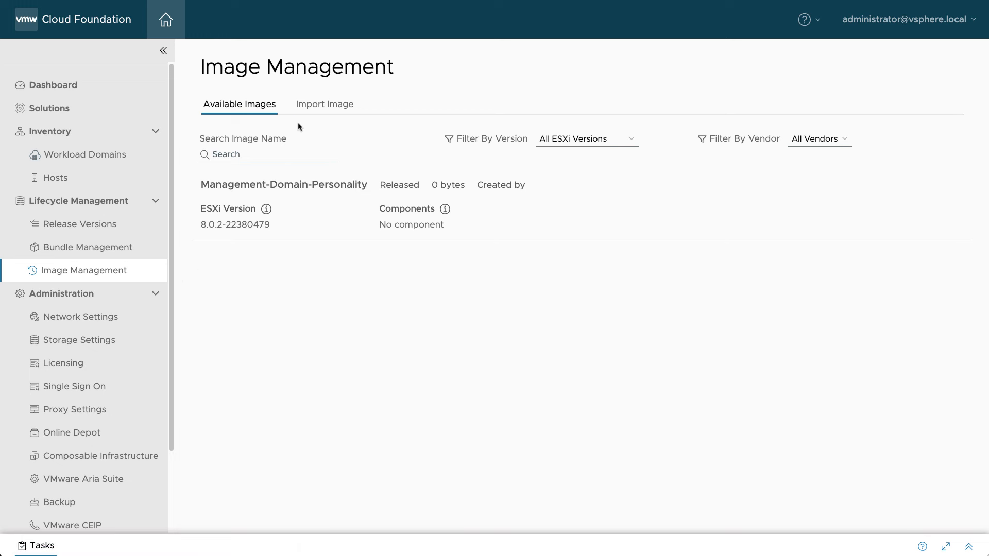
pyautogui.click(324, 103)
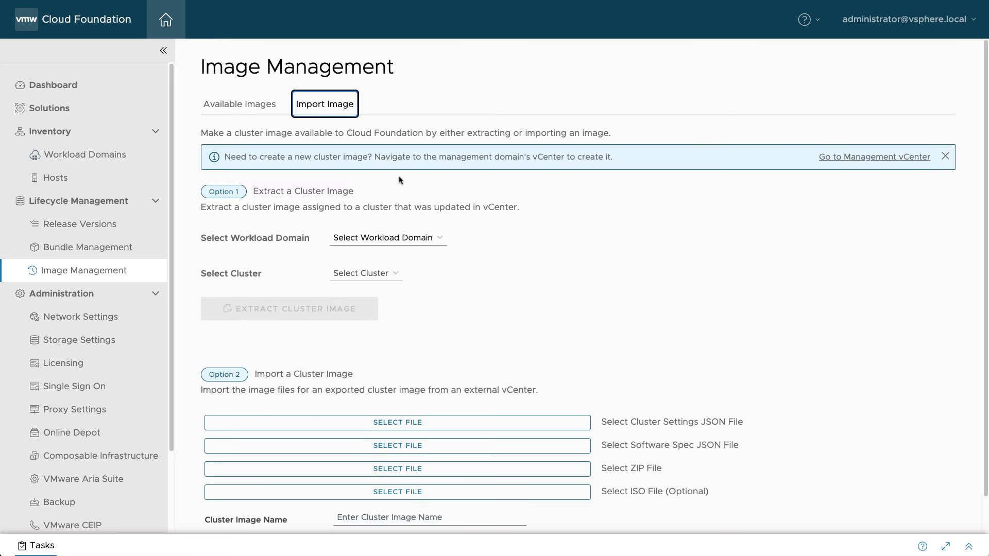
pyautogui.click(388, 237)
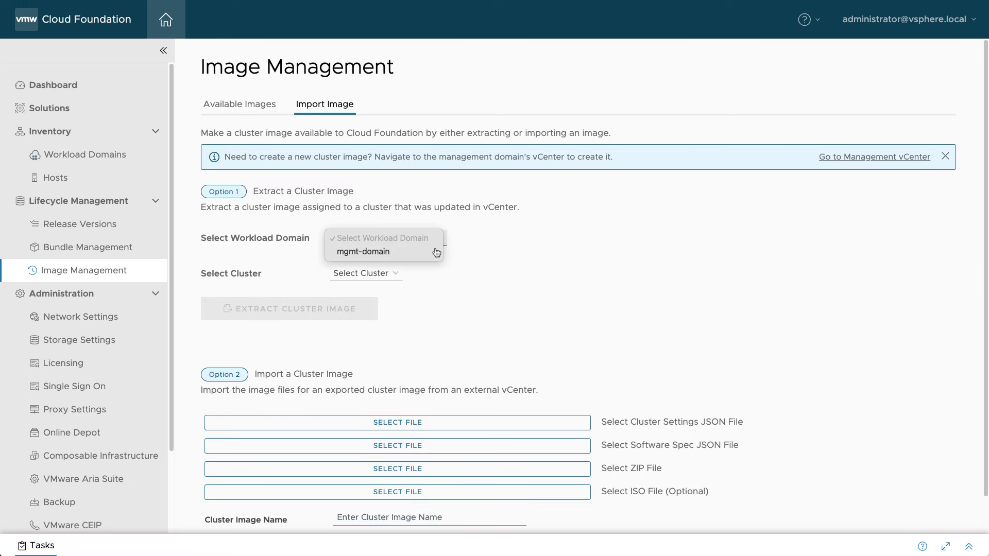
pyautogui.click(364, 251)
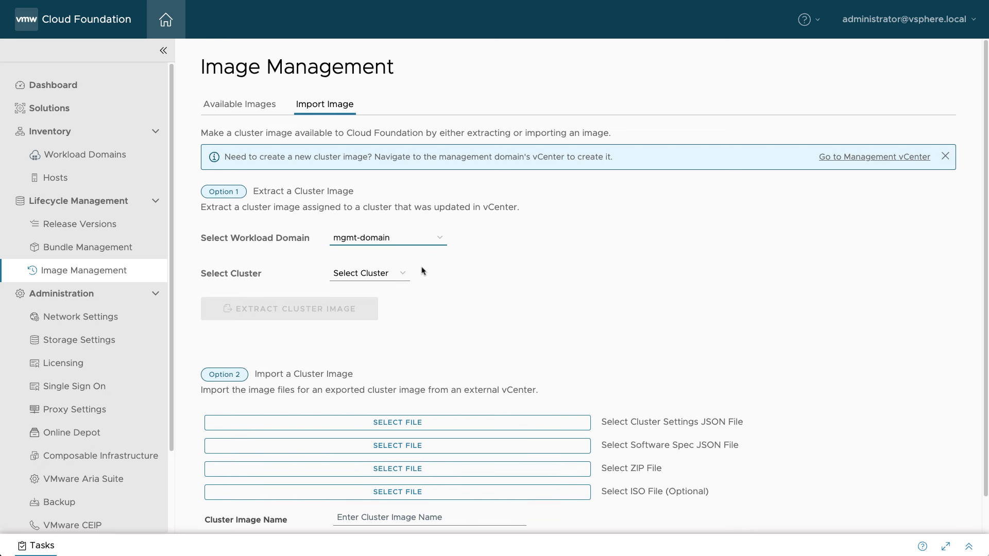
pyautogui.click(369, 273)
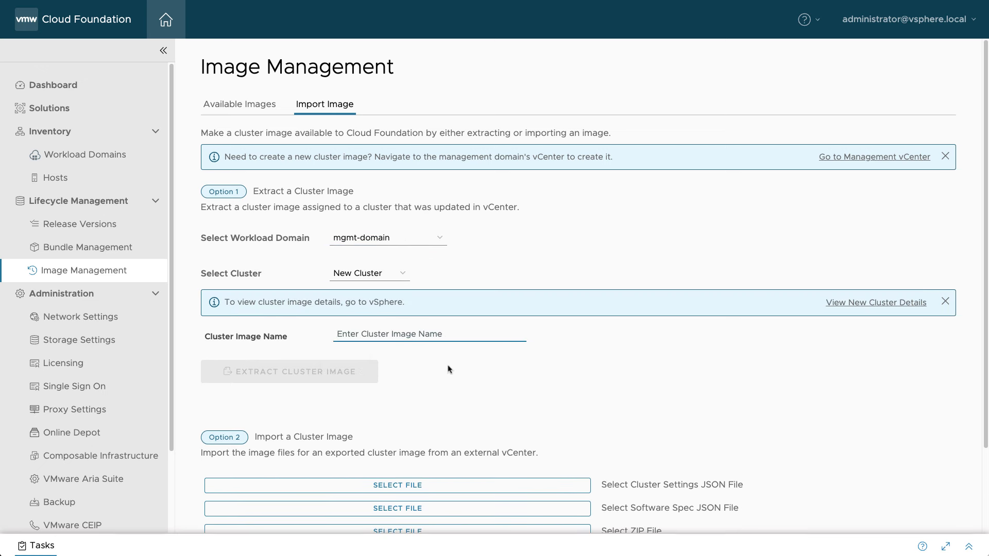
# - Name the image '8.0 U2b - 23305546' and extract the cluster image into Cloud Foundation
pyautogui.write('8.0 U2b - 23305546')
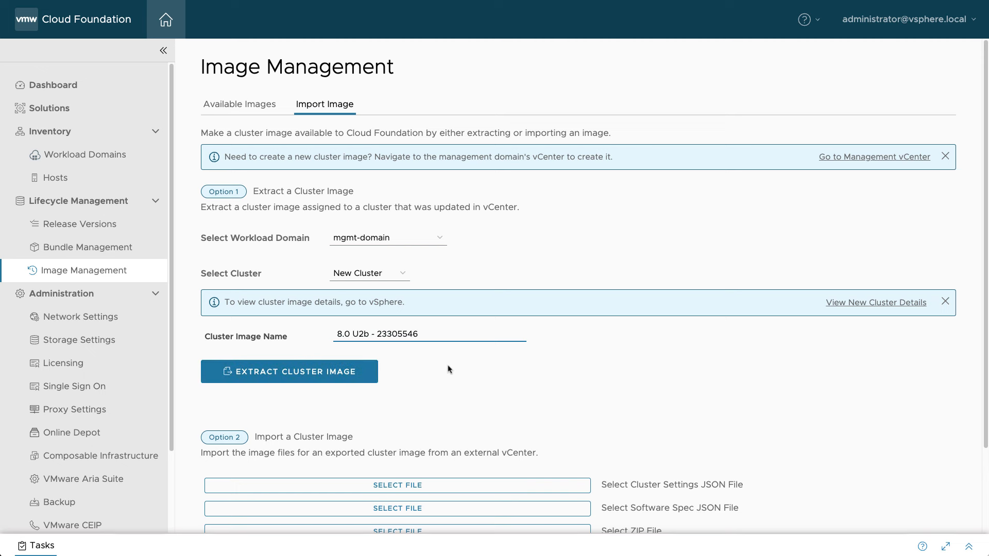
pyautogui.moveTo(369, 381)
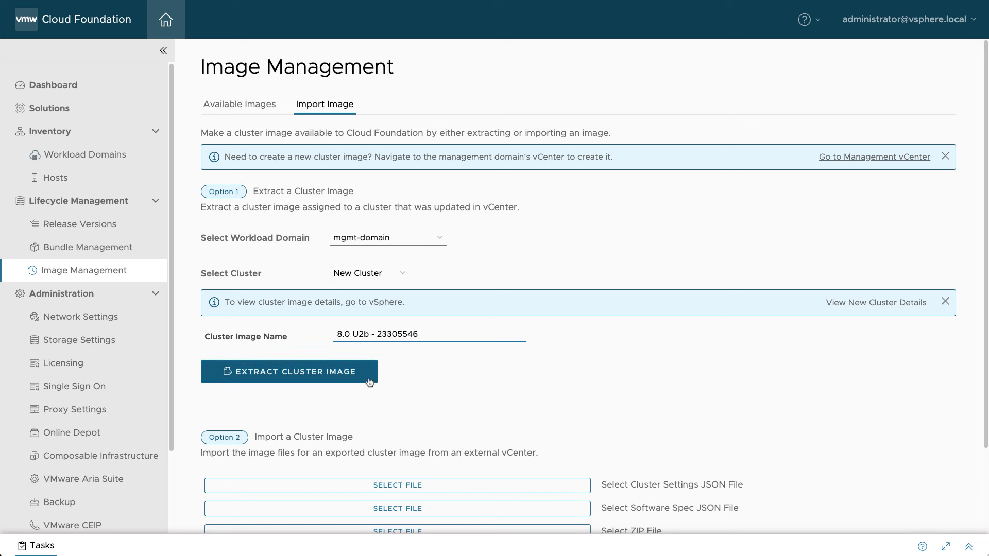
pyautogui.click(288, 372)
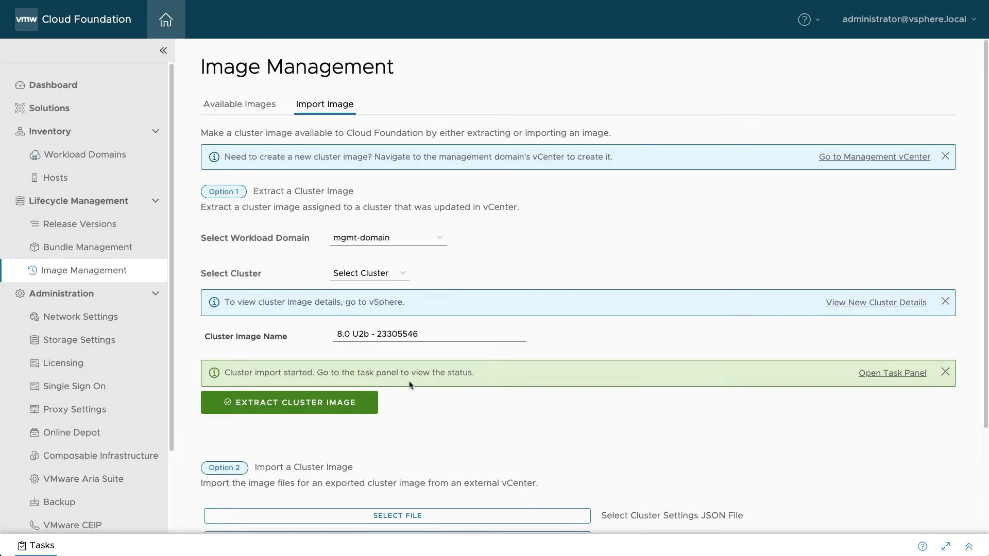
pyautogui.click(944, 301)
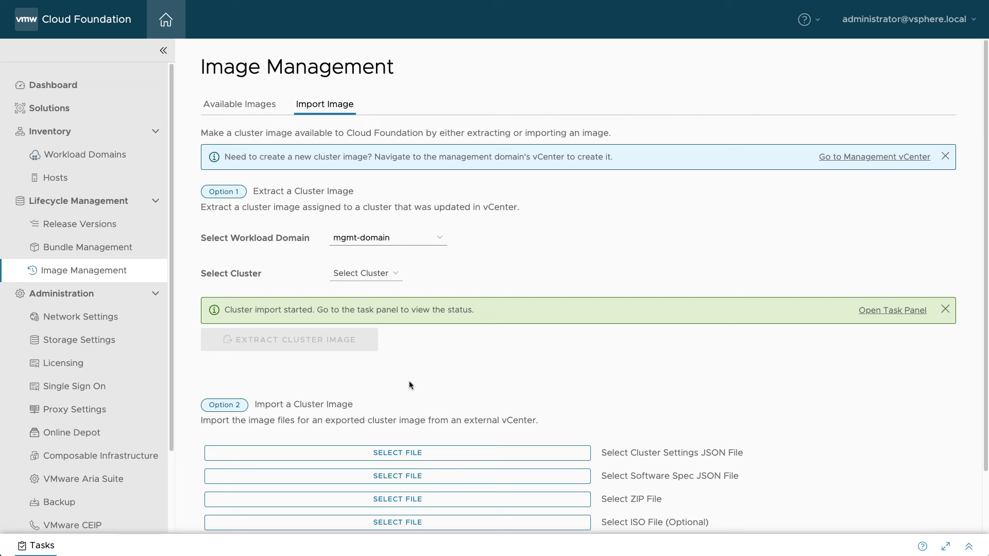
# - Start Configure Update for mgmt-domain and select mgmt-cluster01 for image assignment
pyautogui.click(891, 408)
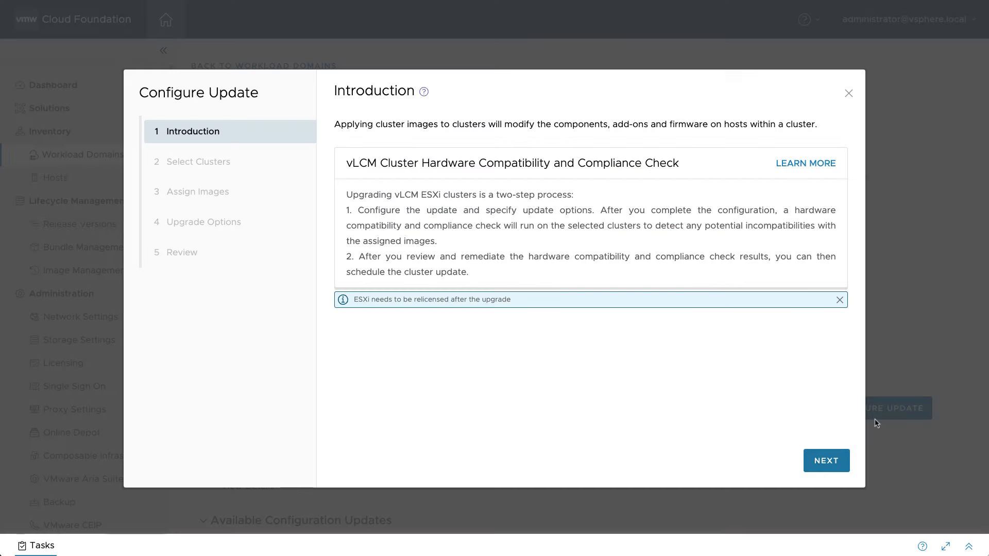
pyautogui.moveTo(859, 477)
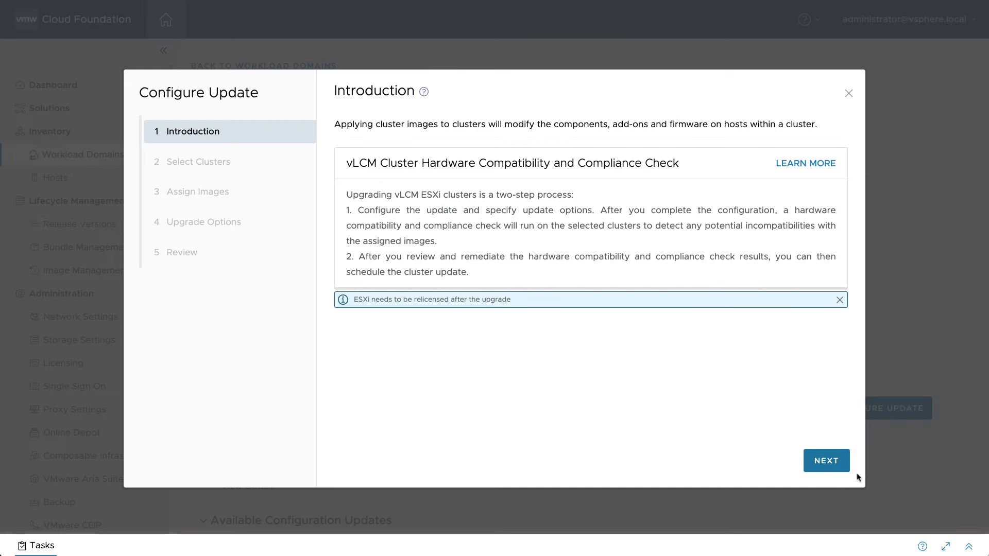
pyautogui.click(825, 460)
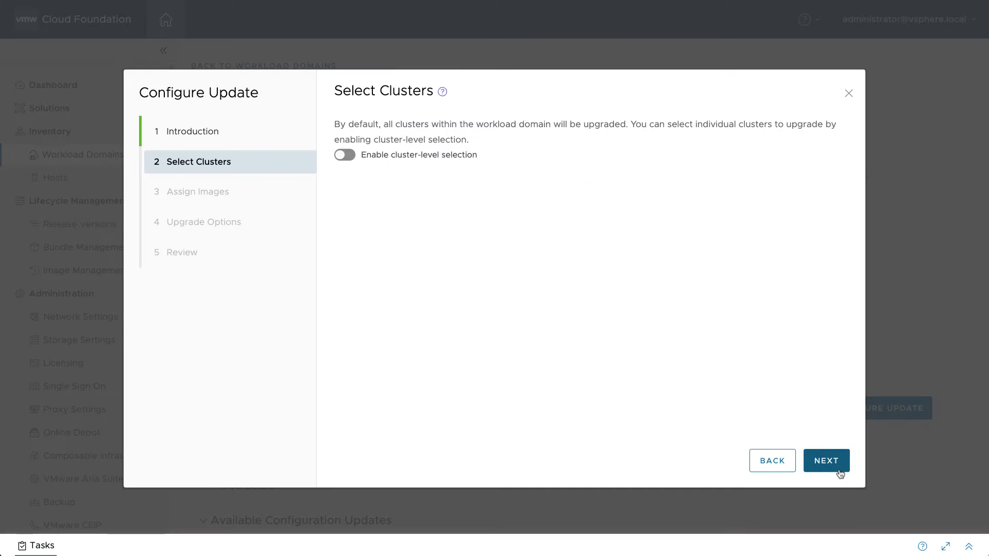
pyautogui.click(825, 460)
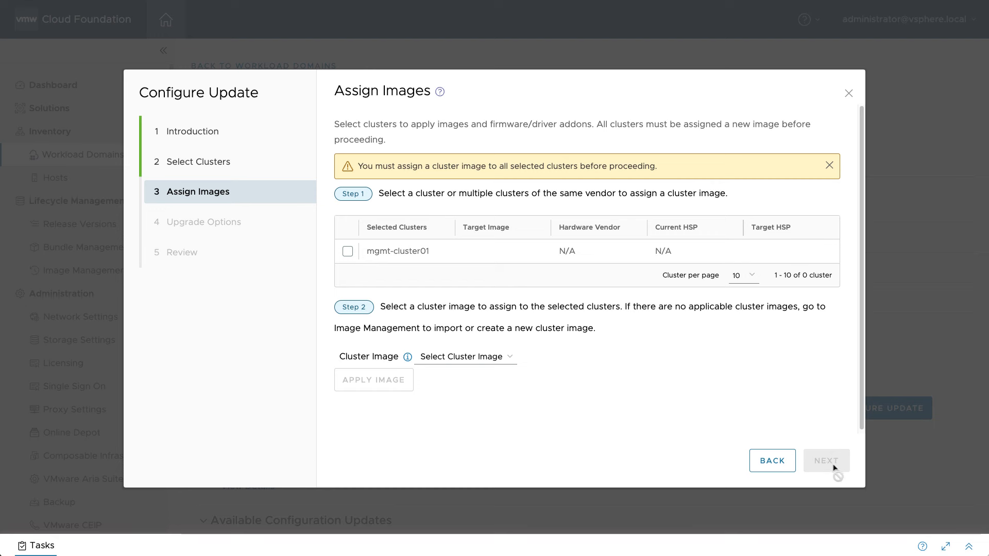
pyautogui.click(347, 252)
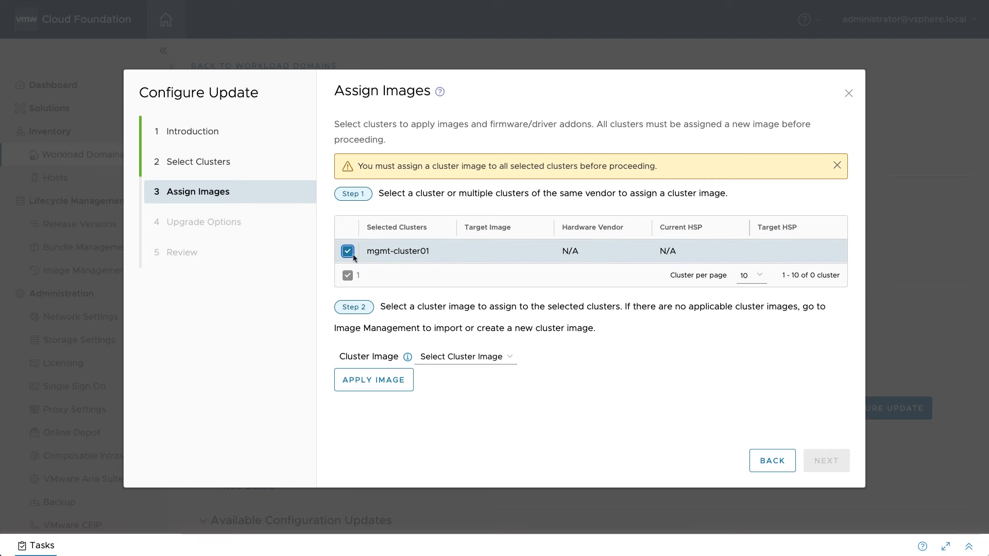
# - Assign the 8.0 U2b - 23305546 image to mgmt-cluster01 and proceed to the compatibility check
pyautogui.click(463, 357)
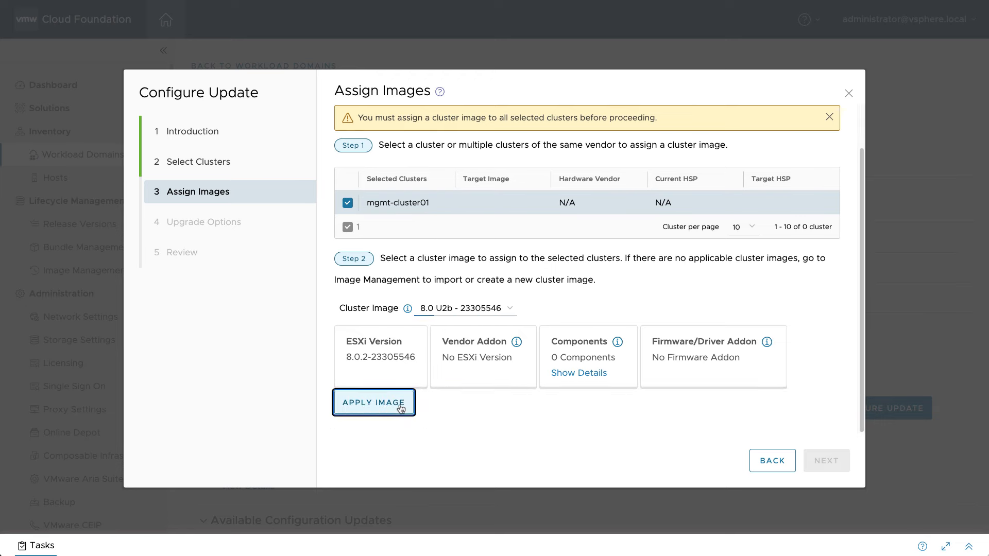
pyautogui.click(372, 403)
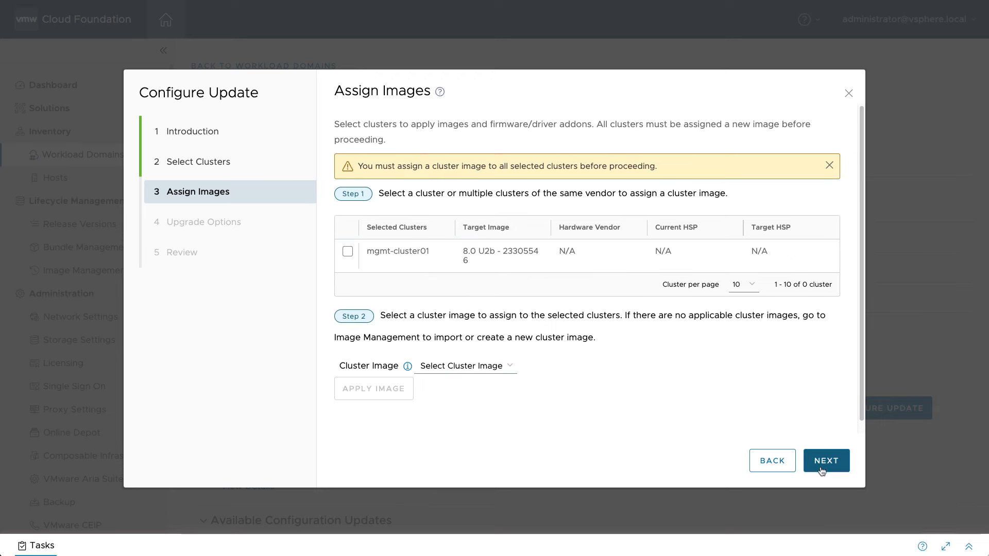
pyautogui.click(848, 93)
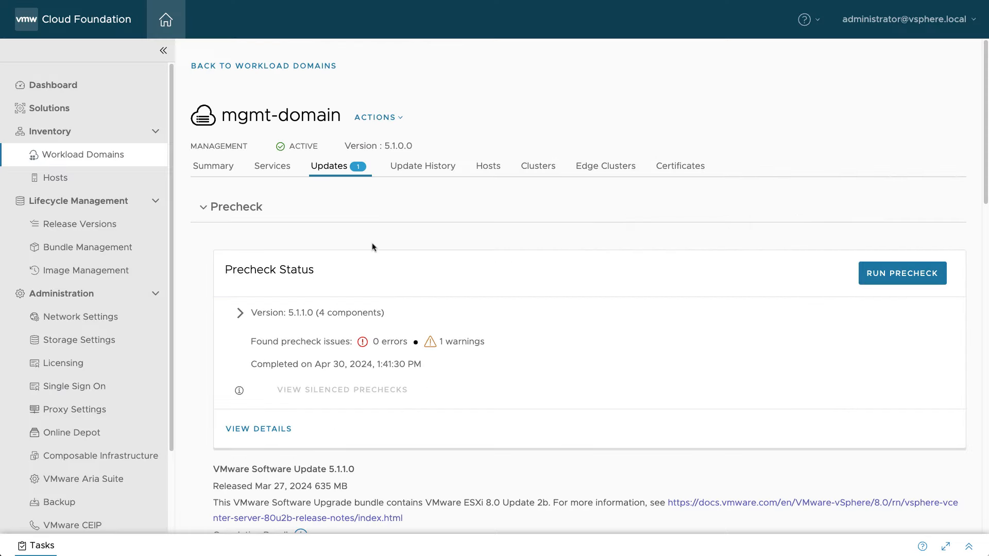
pyautogui.scroll(-3)
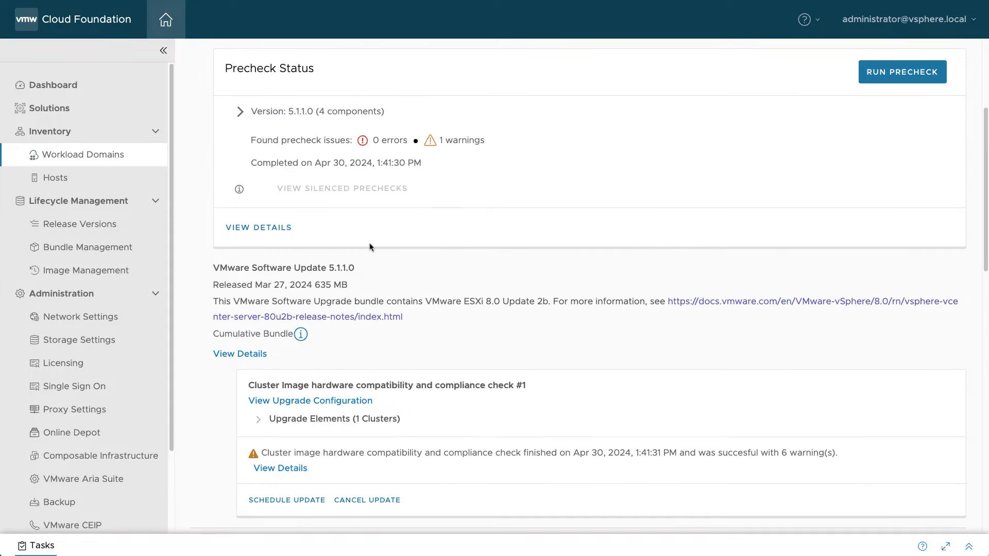
pyautogui.moveTo(342, 385)
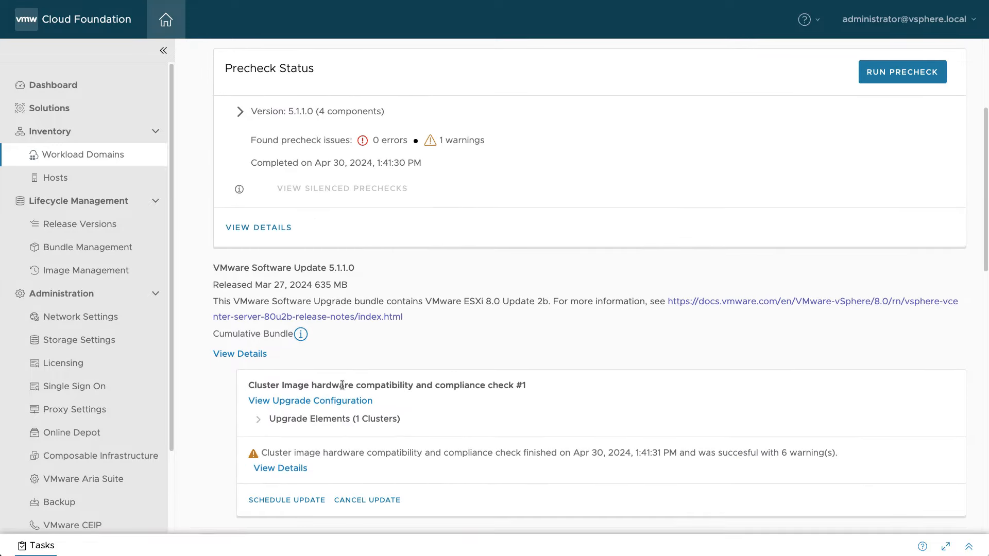
# - Schedule the mgmt-cluster01 update to Upgrade Now, acknowledge the warnings, and finish
pyautogui.click(287, 501)
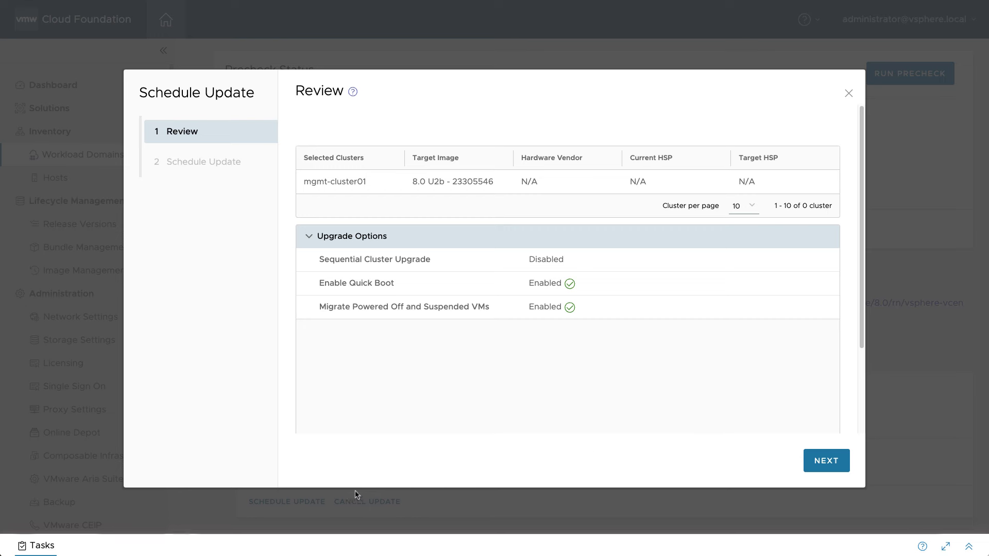
pyautogui.moveTo(826, 461)
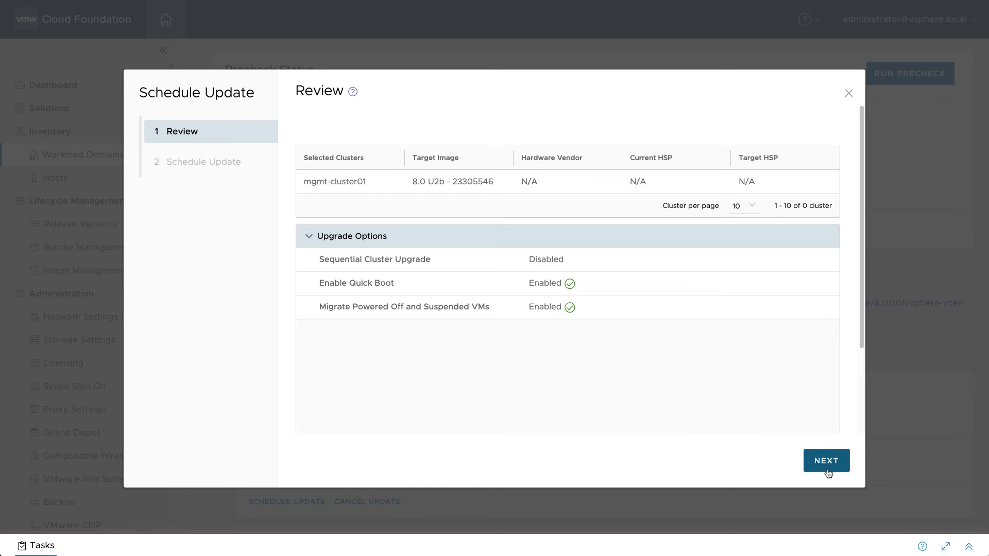
pyautogui.click(825, 461)
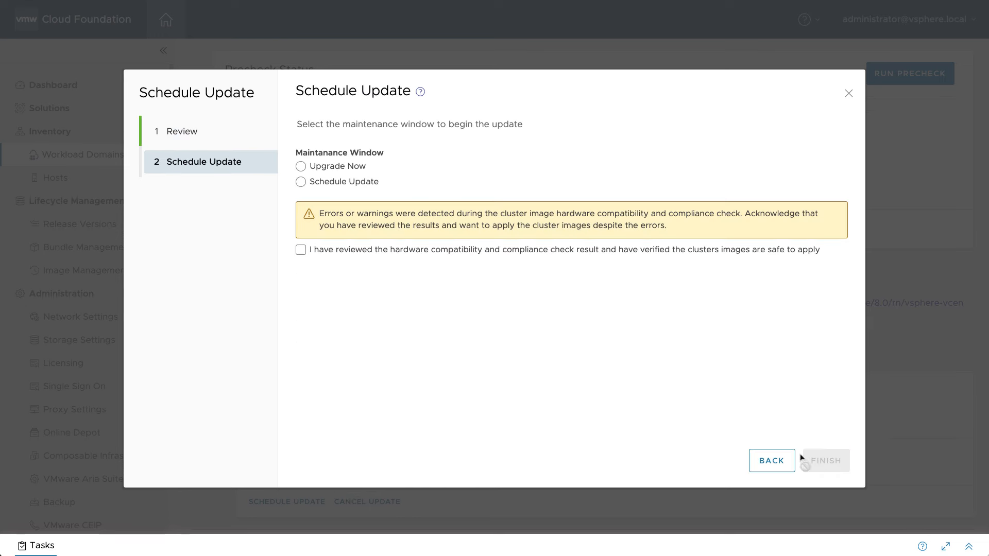
pyautogui.click(301, 166)
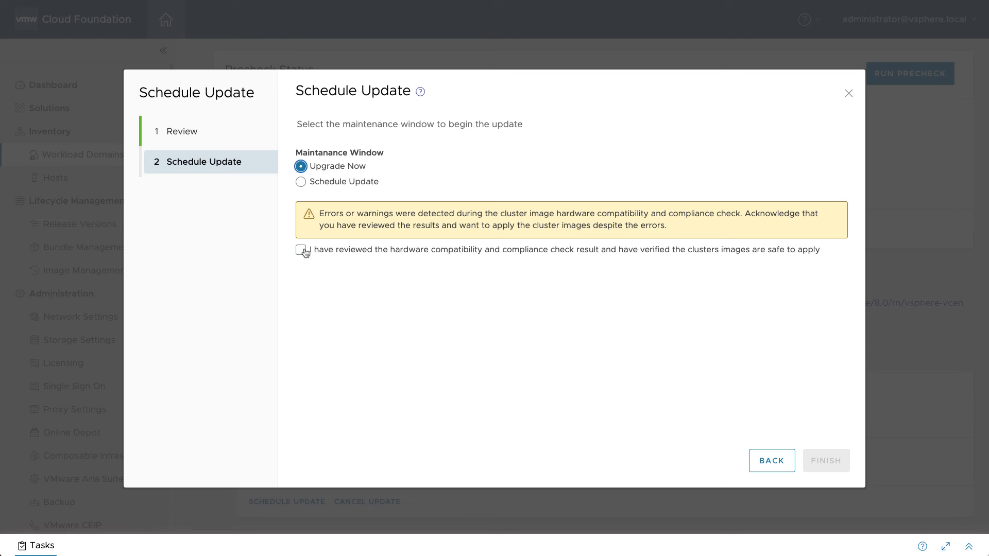
pyautogui.click(301, 249)
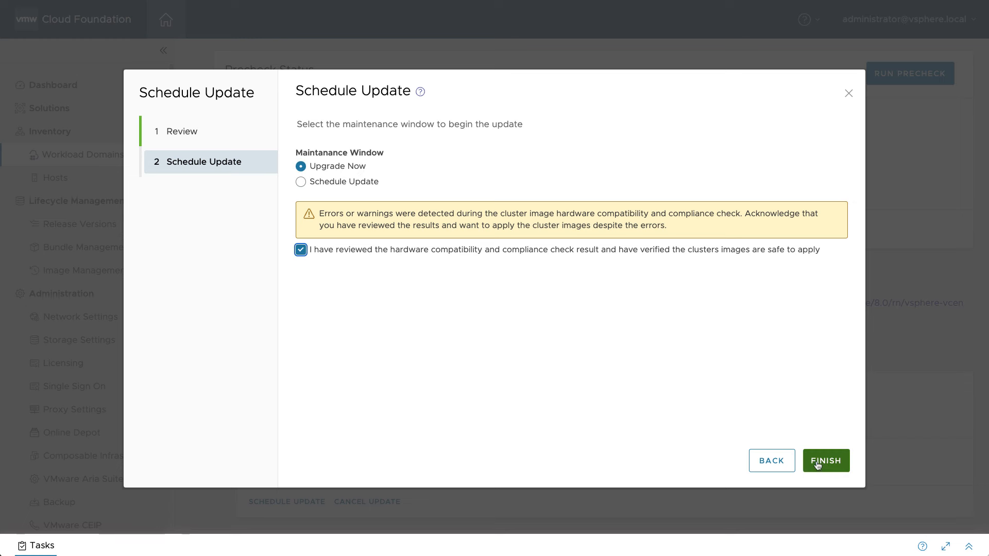
pyautogui.click(825, 460)
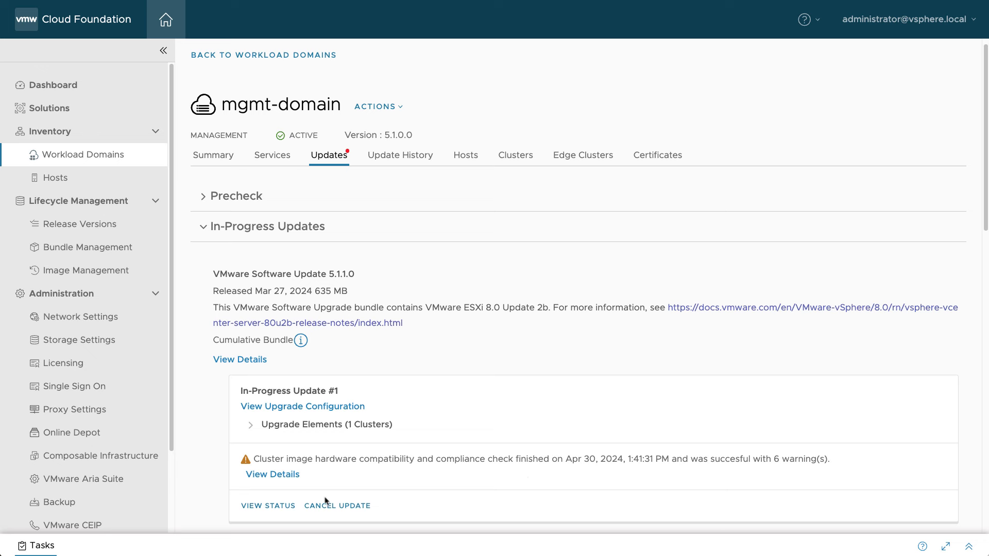
# - View the in-progress update status and expand mgmt-cluster01's host update details
pyautogui.click(268, 505)
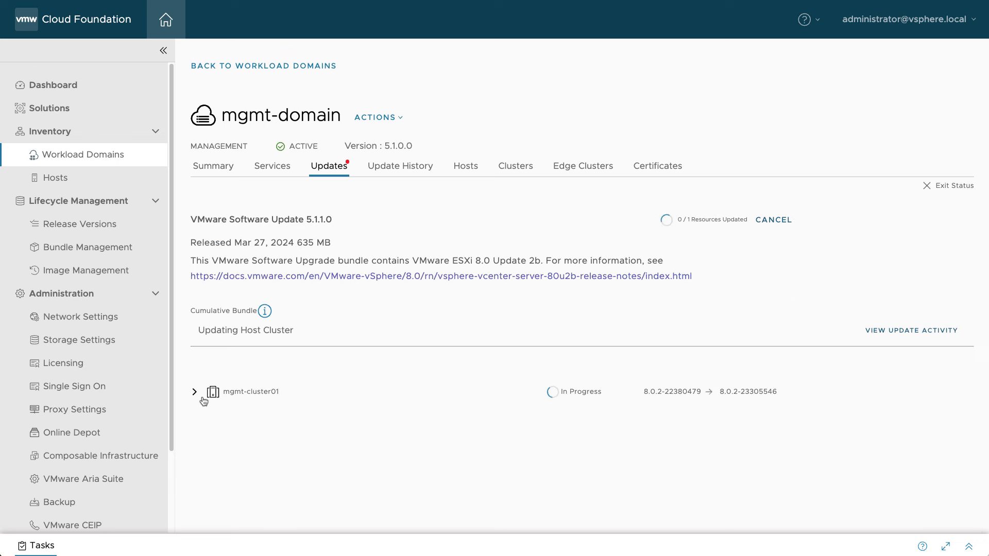
pyautogui.click(195, 391)
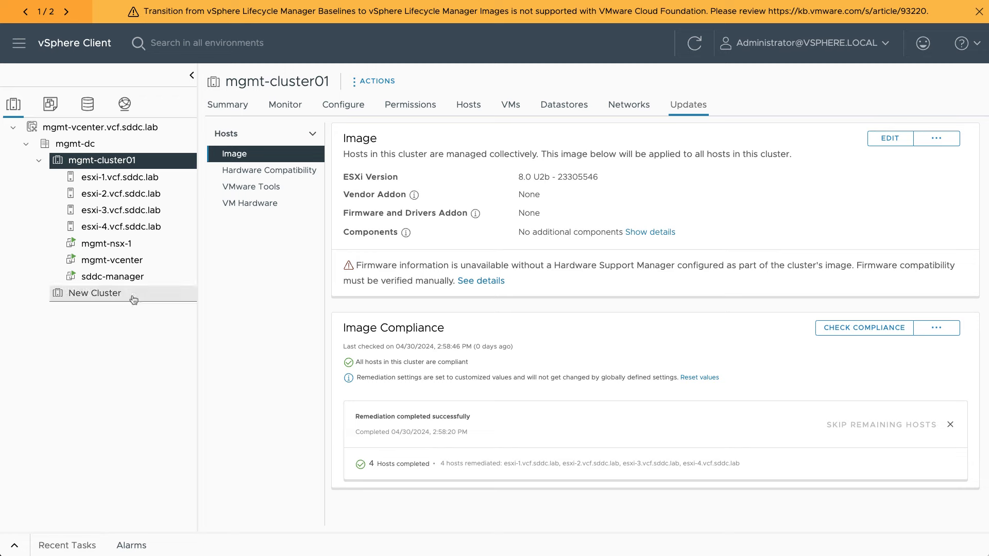
# - Delete the temporary New Cluster from the vSphere inventory
pyautogui.click(95, 292)
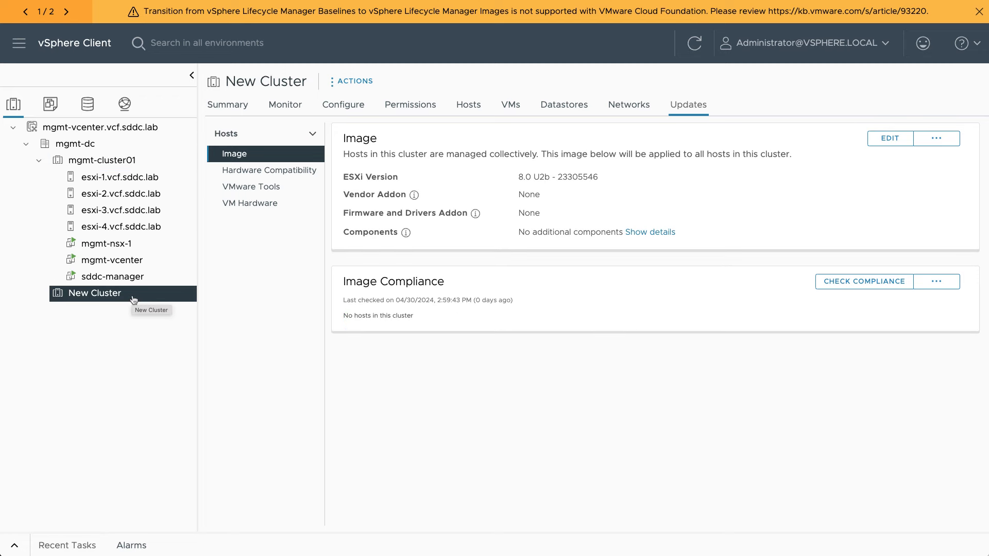
pyautogui.rightClick(94, 292)
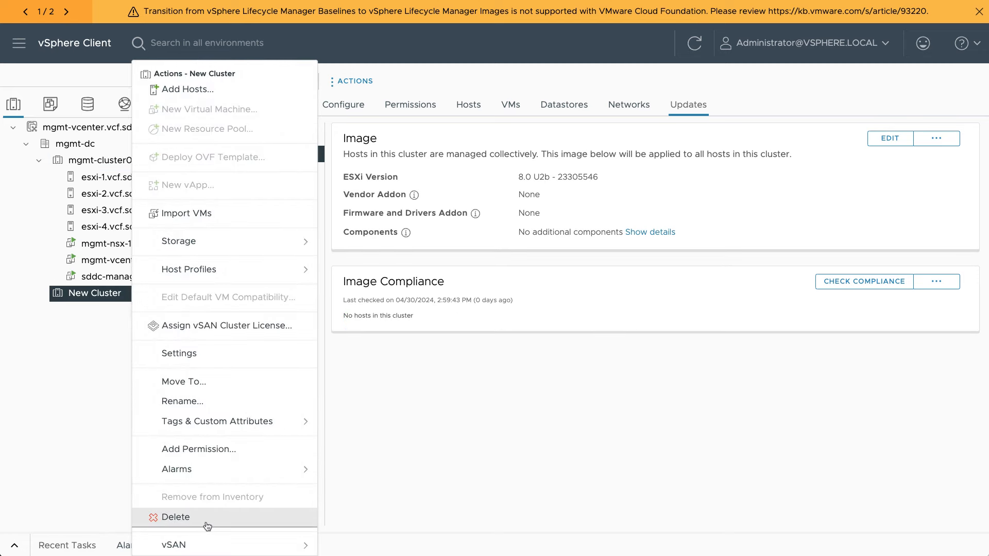
pyautogui.click(653, 350)
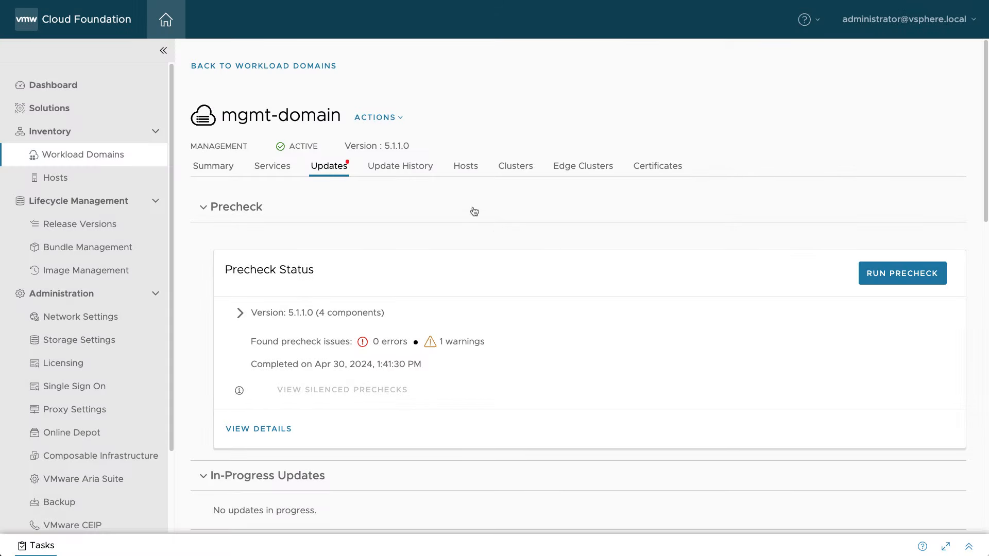
# - Verify completion in Update History and Release Versions showing VCF 5.1.1.0
pyautogui.click(400, 166)
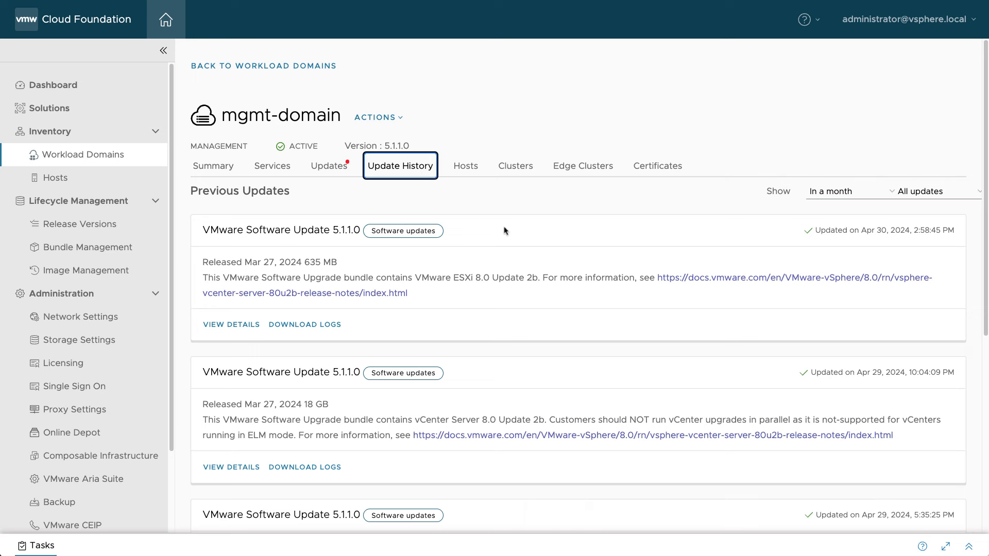
pyautogui.moveTo(546, 280)
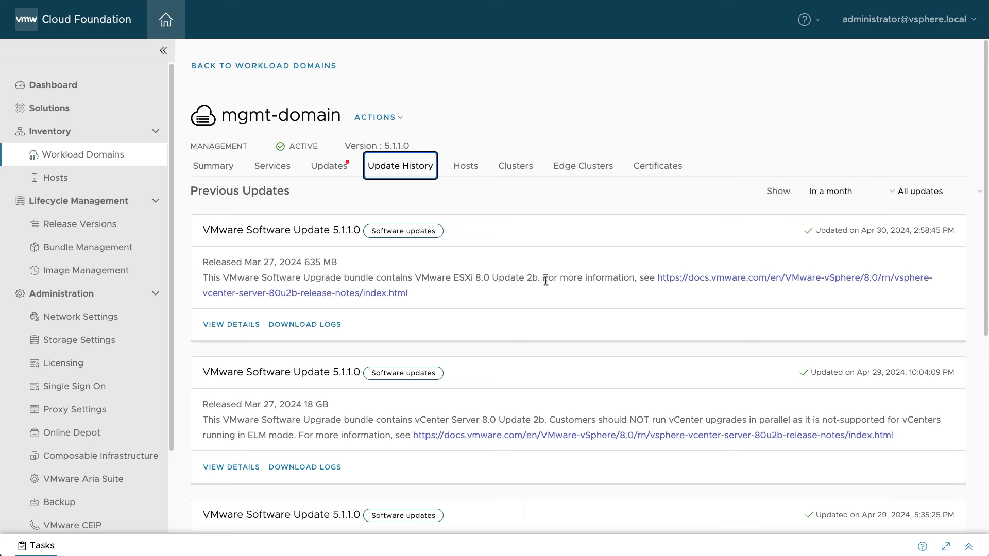
pyautogui.click(80, 223)
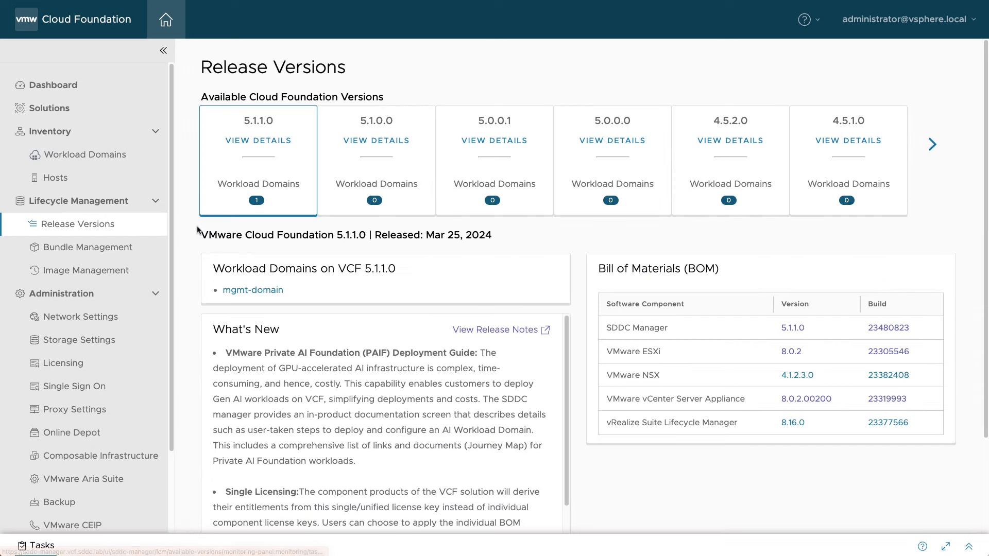
pyautogui.moveTo(217, 204)
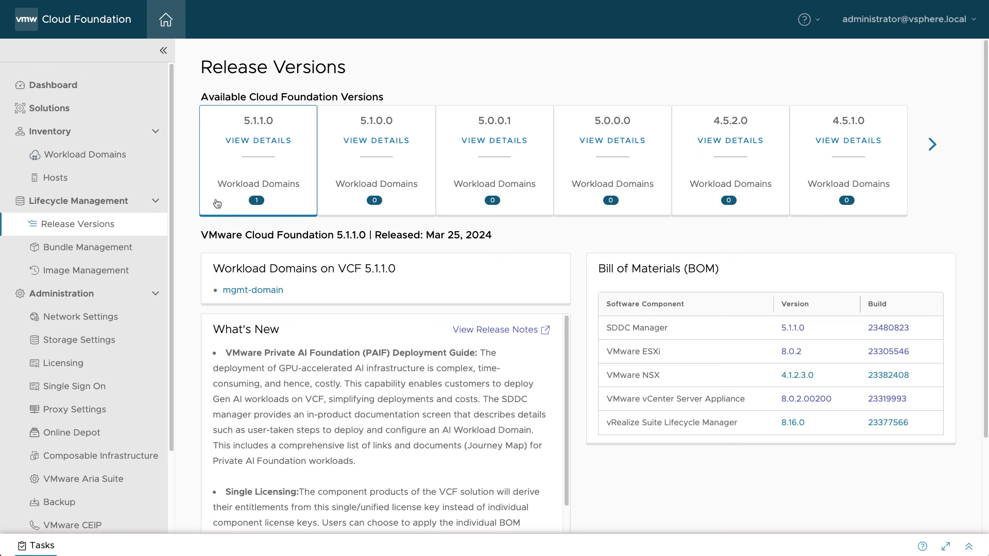
pyautogui.moveTo(921, 310)
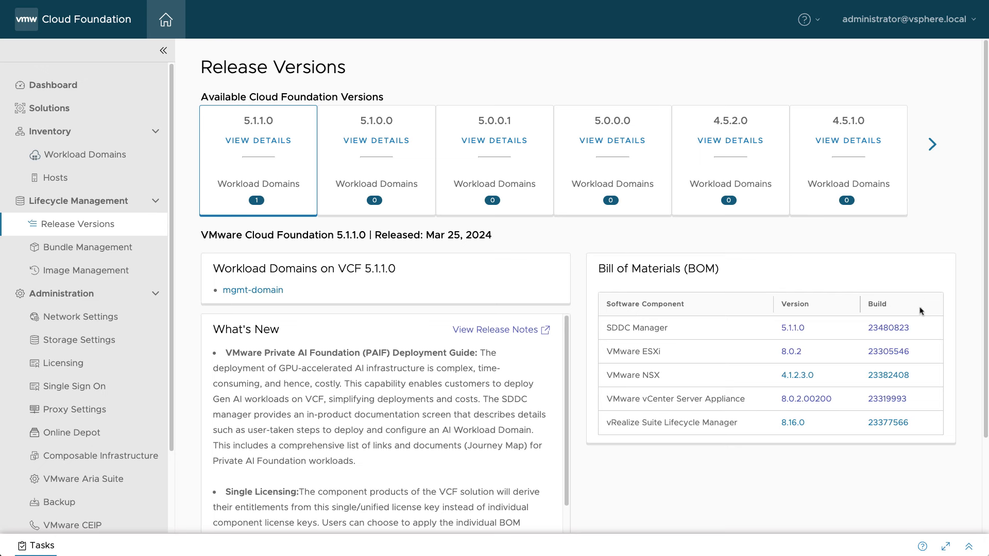
pyautogui.moveTo(930, 417)
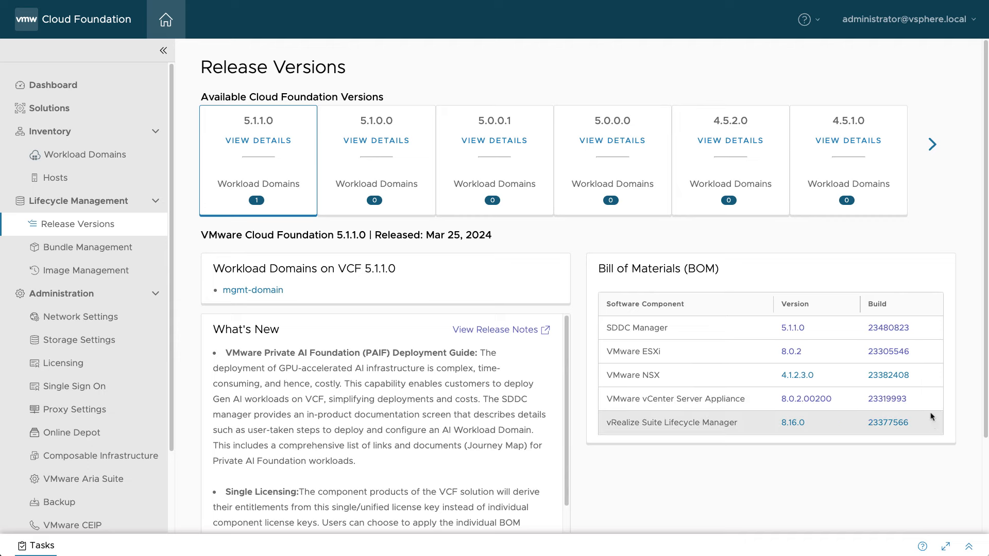
pyautogui.moveTo(932, 477)
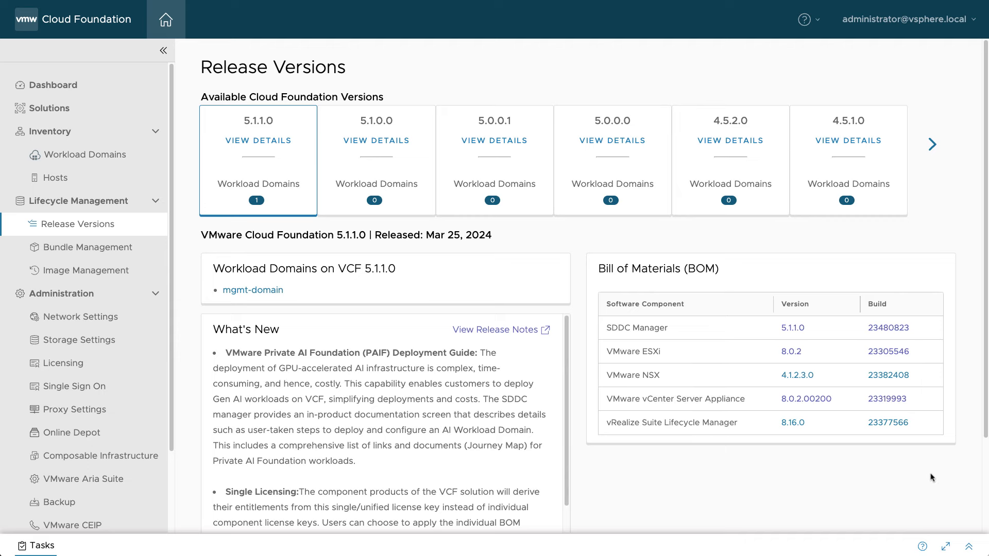